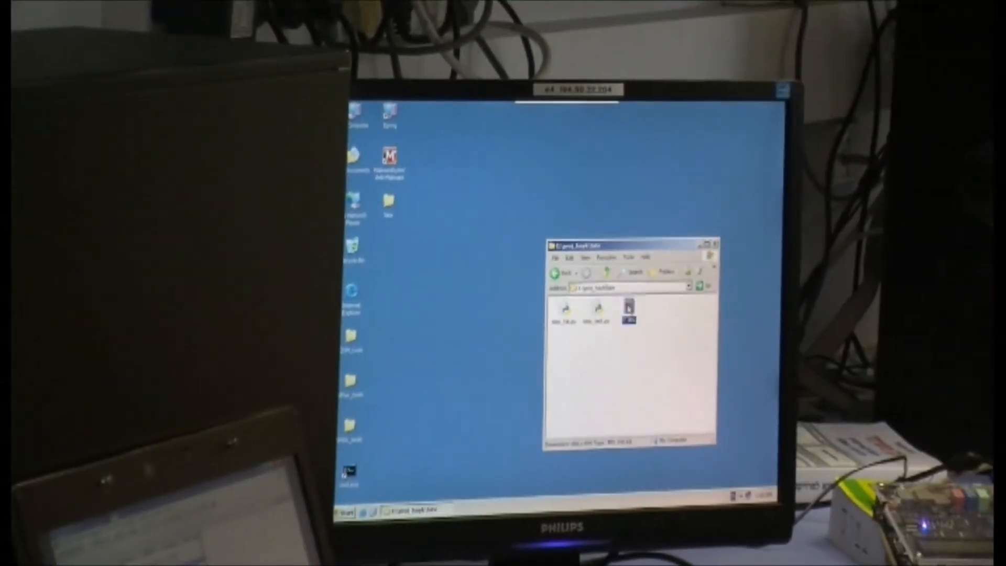
- Open the sunset JPEG with the white horse in Windows Picture and Fax Viewer
{"action": "double_click", "coordinate": [628, 312]}
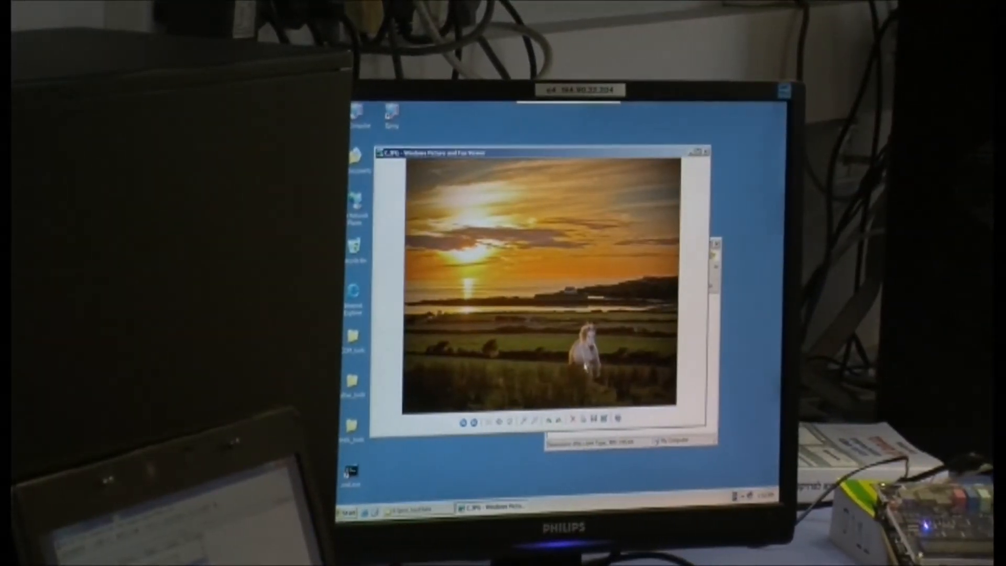